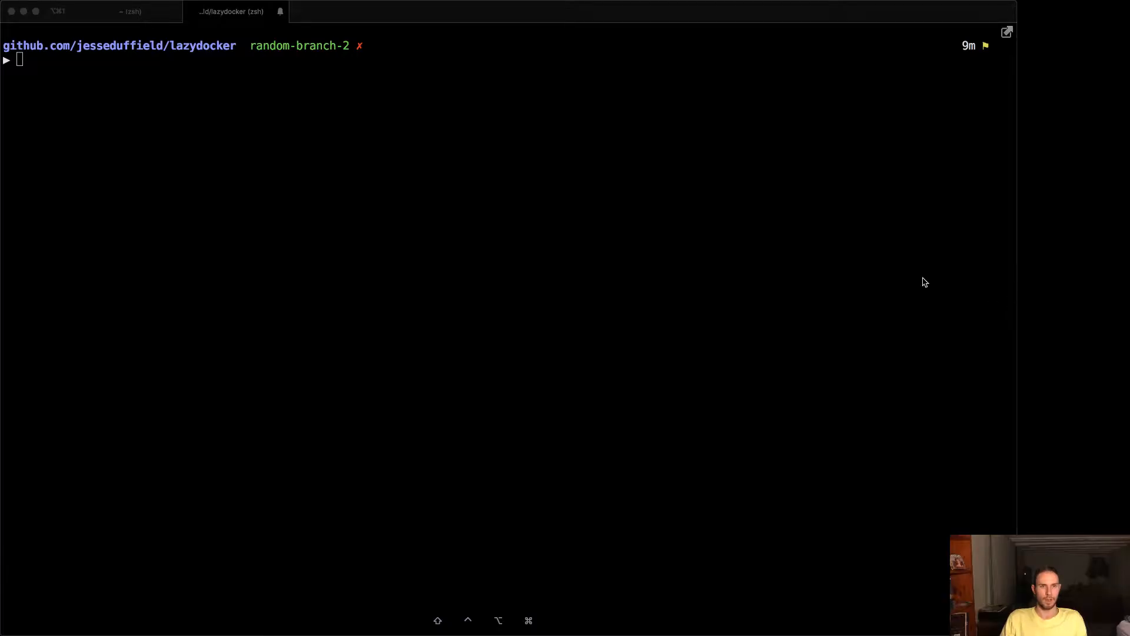
Launch lazygit from the zsh prompt in the lazydocker repository
{"action": "type", "text": "lazygit"}
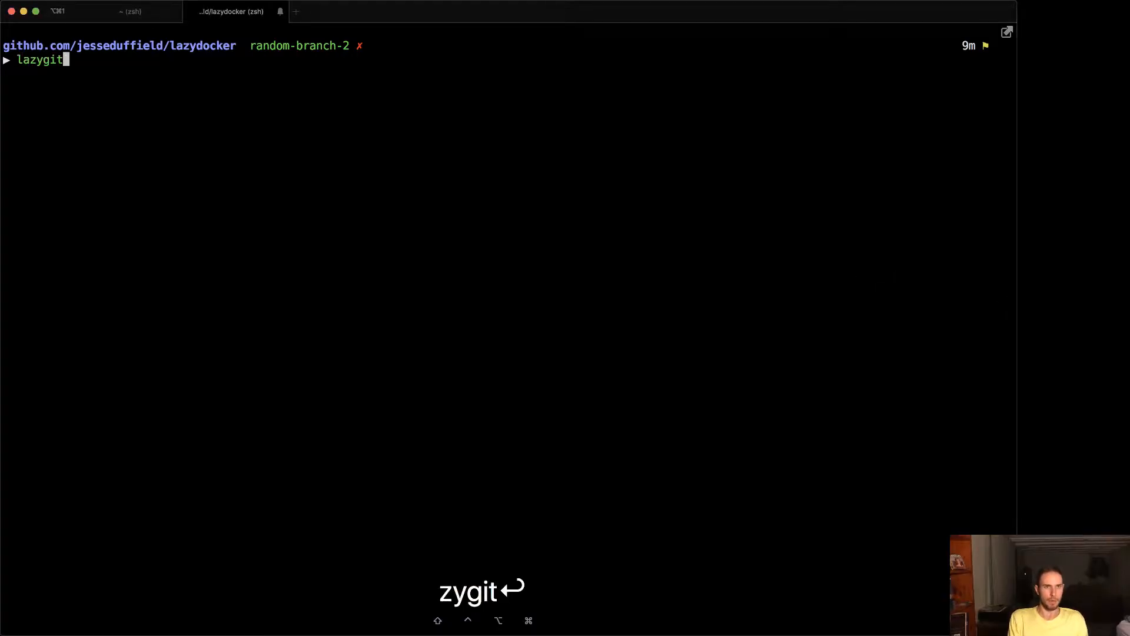
{"action": "key", "text": "enter"}
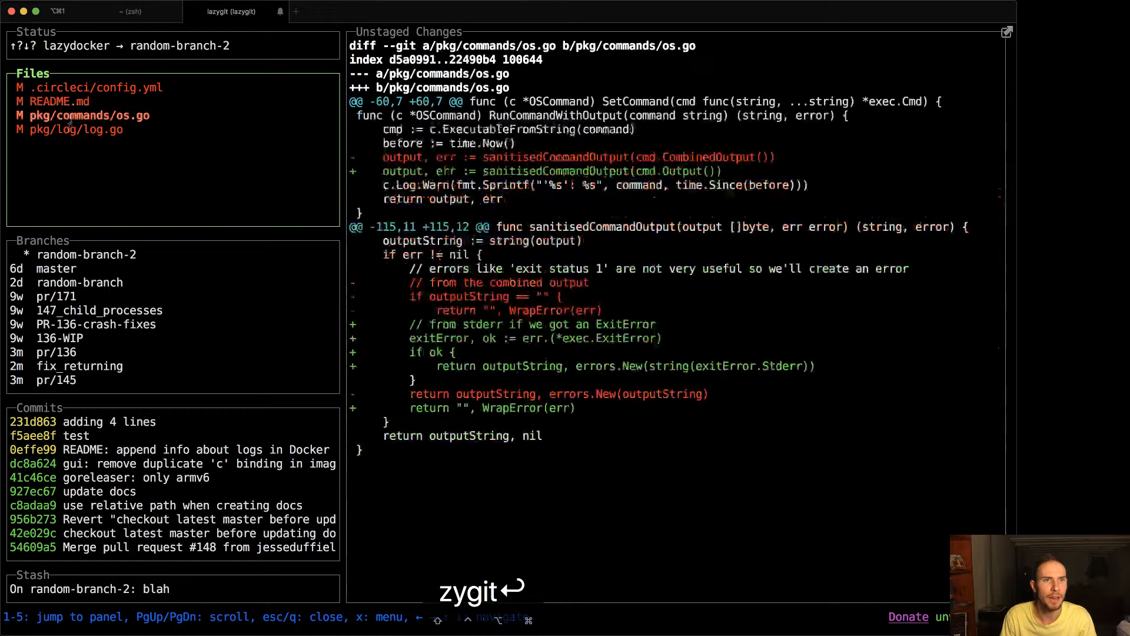
Show the files and patch of the 'README: append info about logs in Docker' commit
{"action": "left_click", "coordinate": [96, 87]}
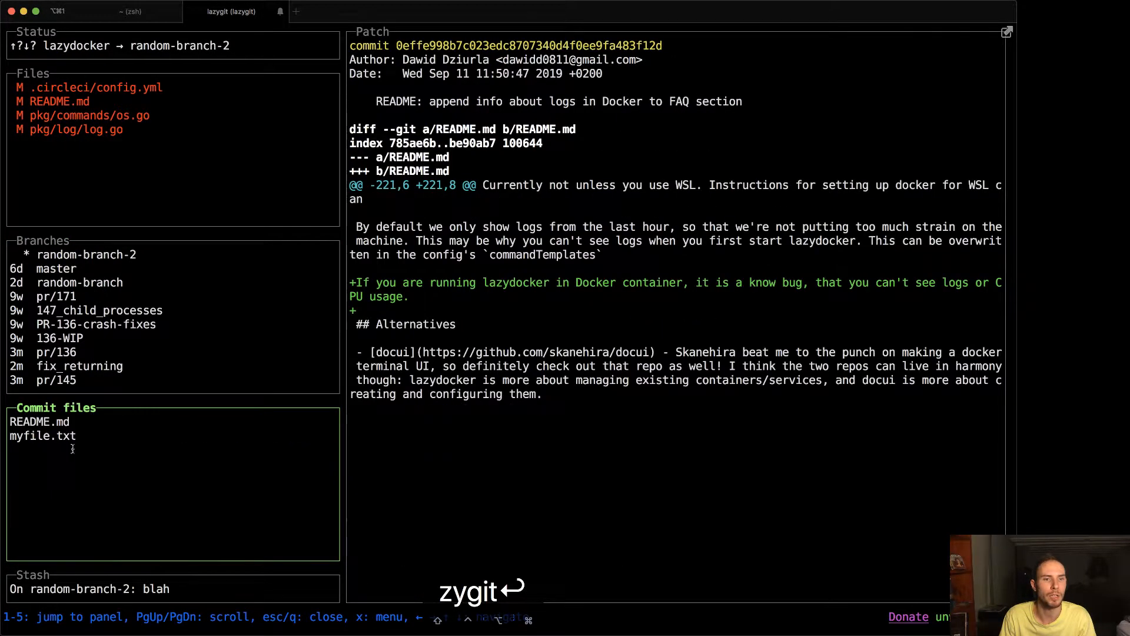
{"action": "left_click", "coordinate": [43, 436]}
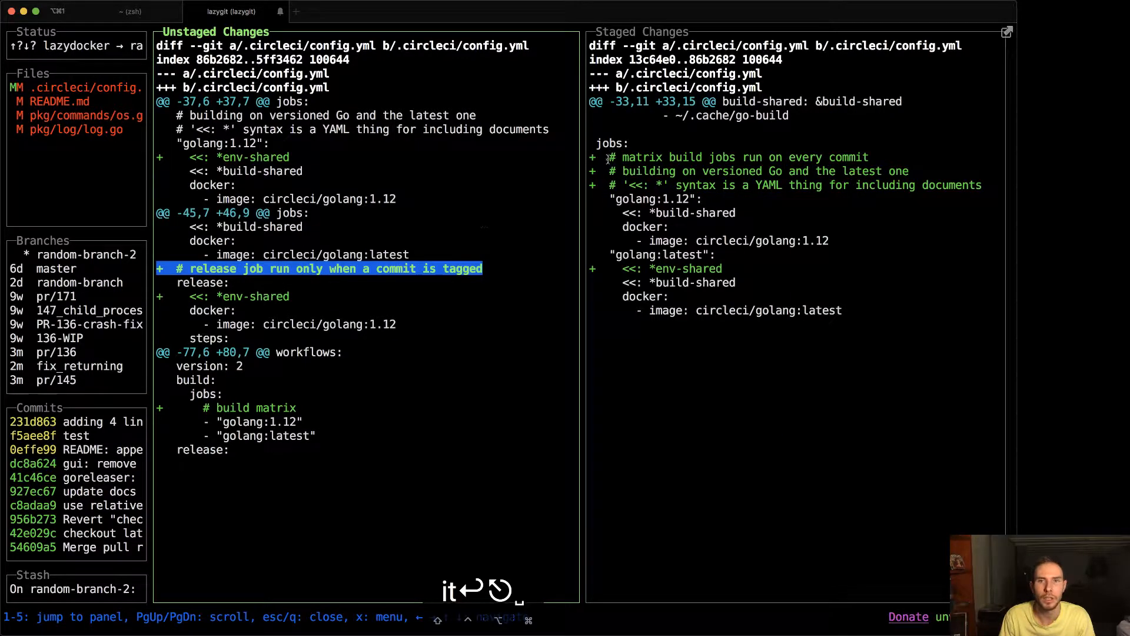
Finish staging the matrix build comment and env-shared lines of .circleci/config.yml
{"action": "key", "text": "x"}
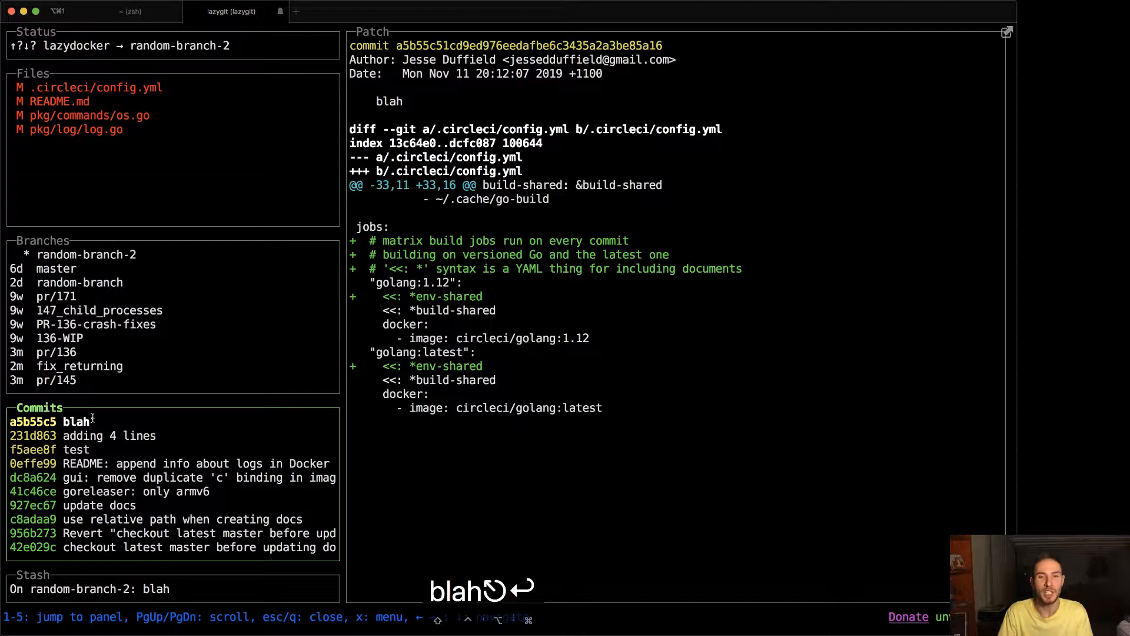
Return to the working-tree files, then open the files of the blah commit
{"action": "left_click", "coordinate": [78, 129]}
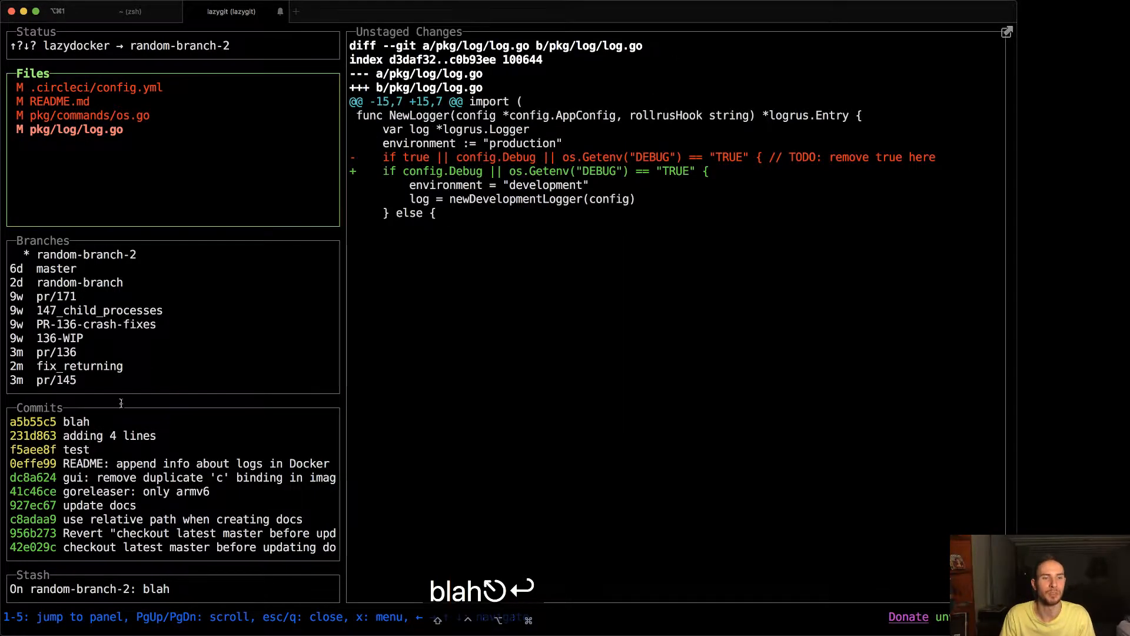
{"action": "left_click", "coordinate": [50, 421]}
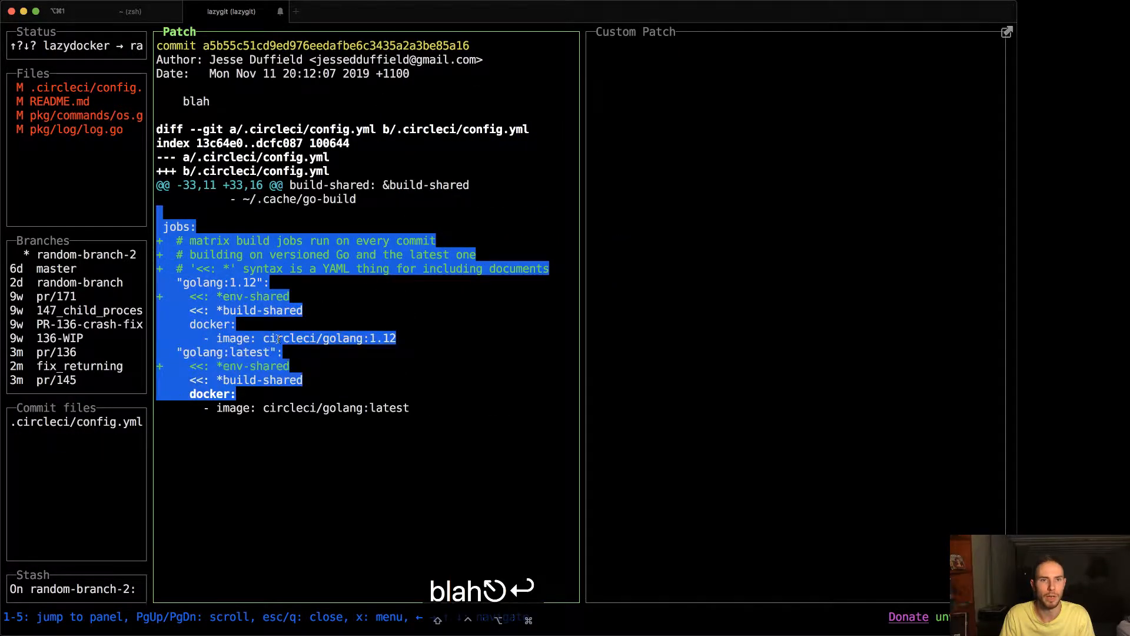
Add the jobs block of the blah commit's config.yml to the custom patch
{"action": "key", "text": "x"}
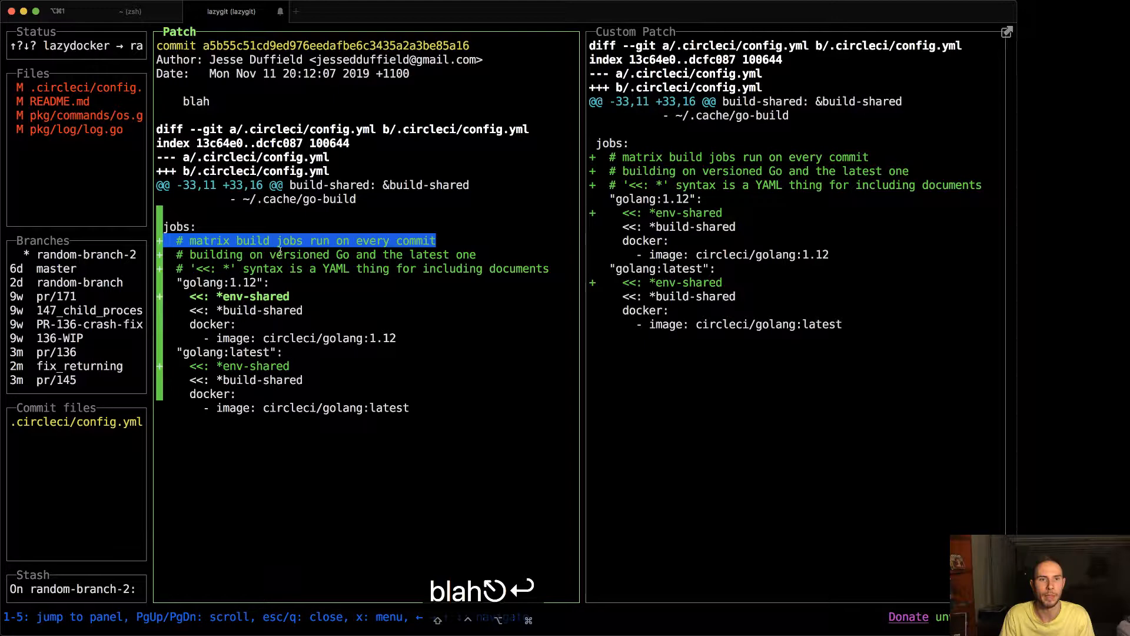
{"action": "key", "text": "x"}
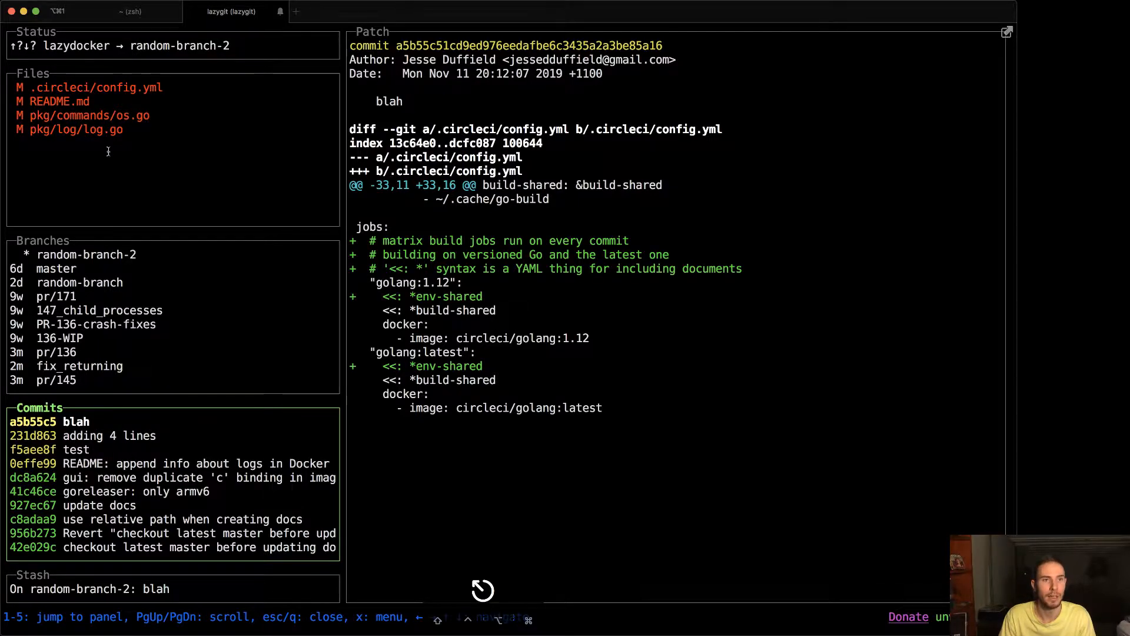
Switch to the Files panel and select pkg/log/log.go
{"action": "left_click", "coordinate": [75, 129]}
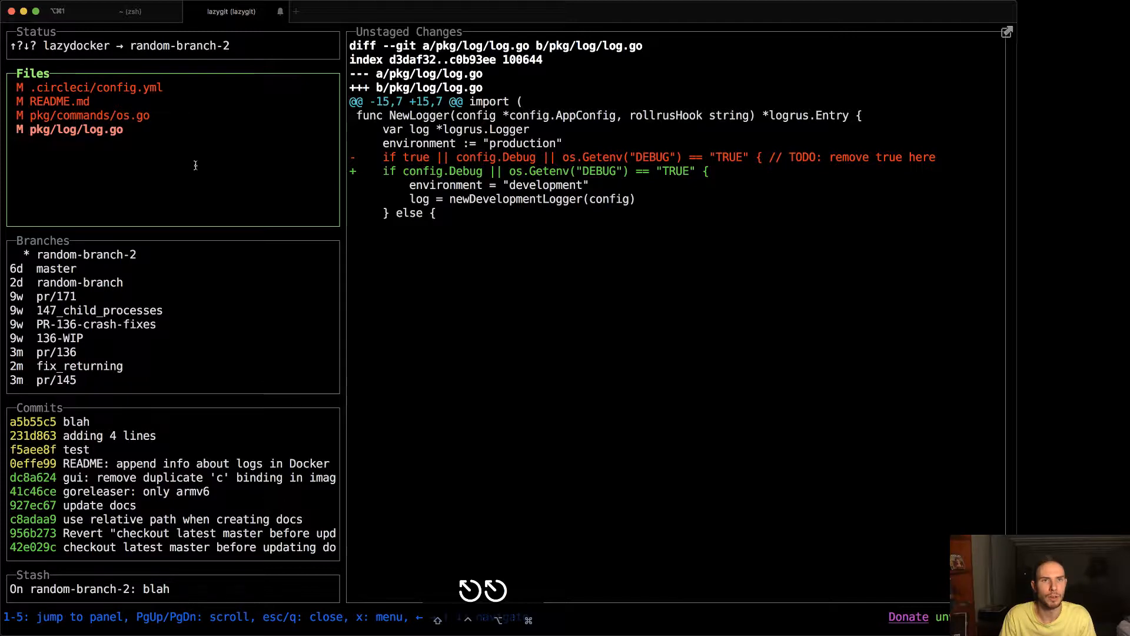
{"action": "left_click", "coordinate": [108, 491]}
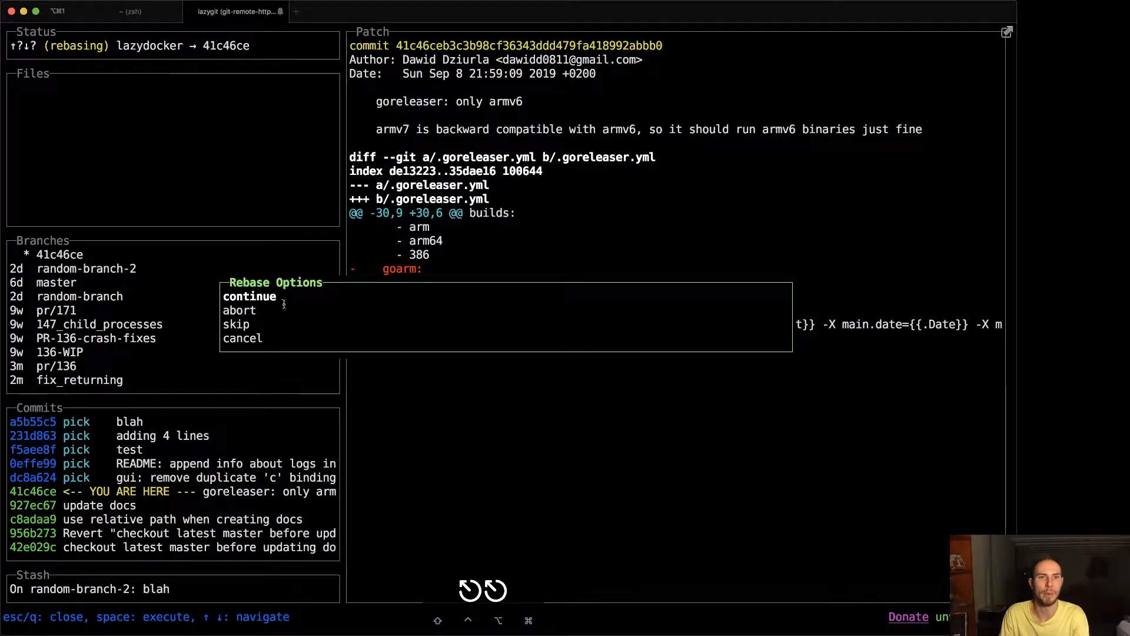
Choose continue in the Rebase Options menu to finish the paused rebase
{"action": "left_click", "coordinate": [250, 296]}
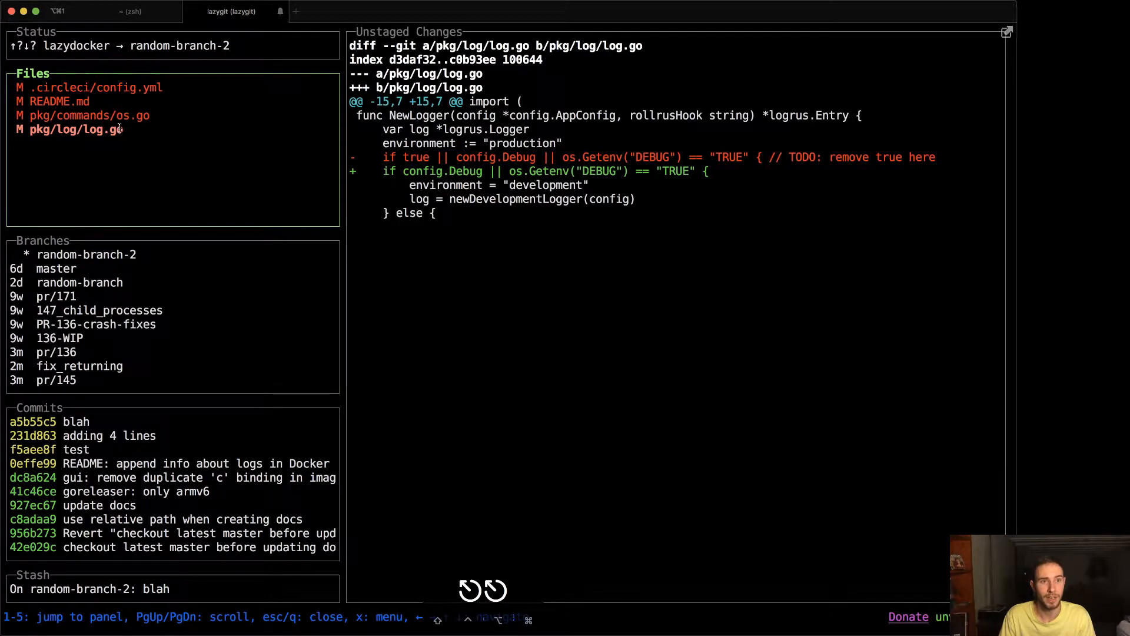
{"action": "mouse_move", "coordinate": [308, 167]}
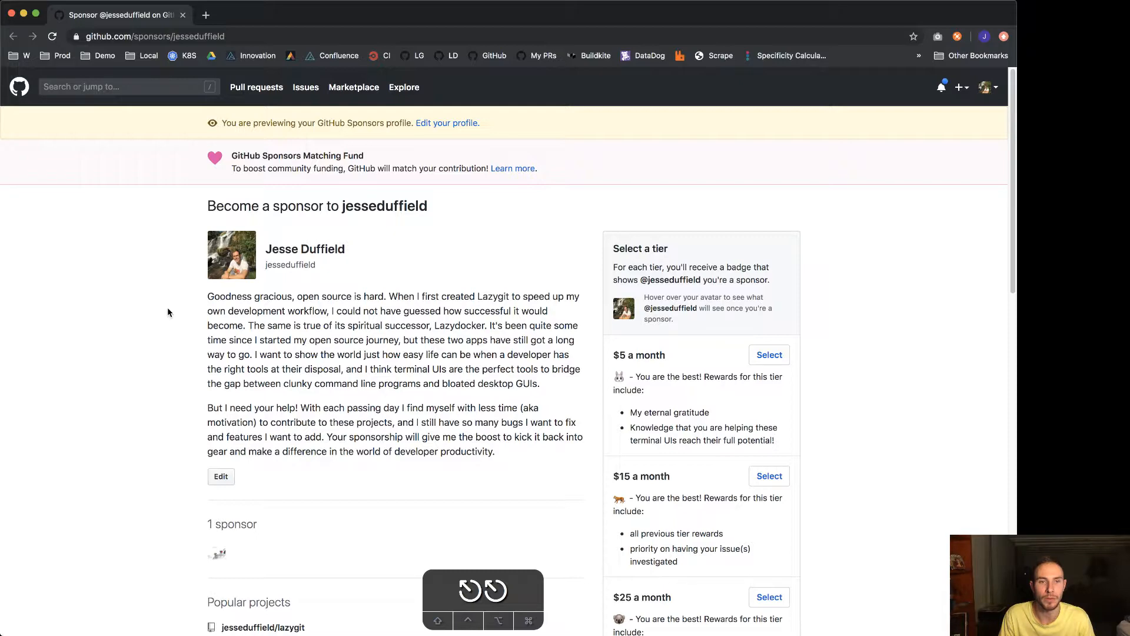
Scroll through the GitHub Sponsors monthly tiers, then return to lazygit
{"action": "scroll", "scroll_direction": "down", "scroll_amount": 3}
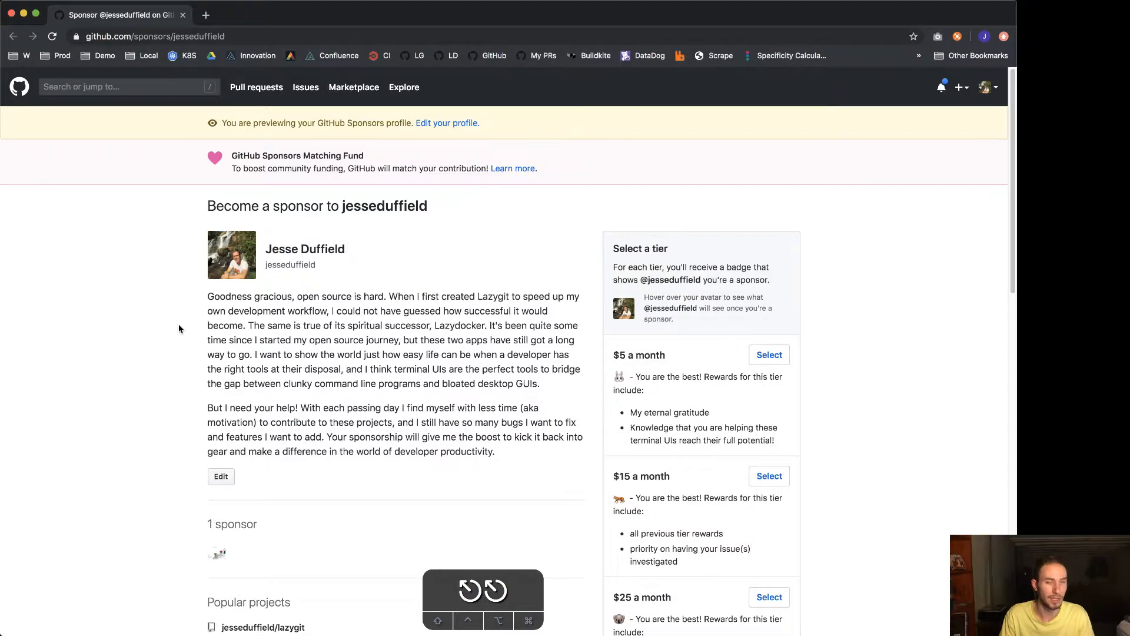
{"action": "left_click", "coordinate": [231, 10]}
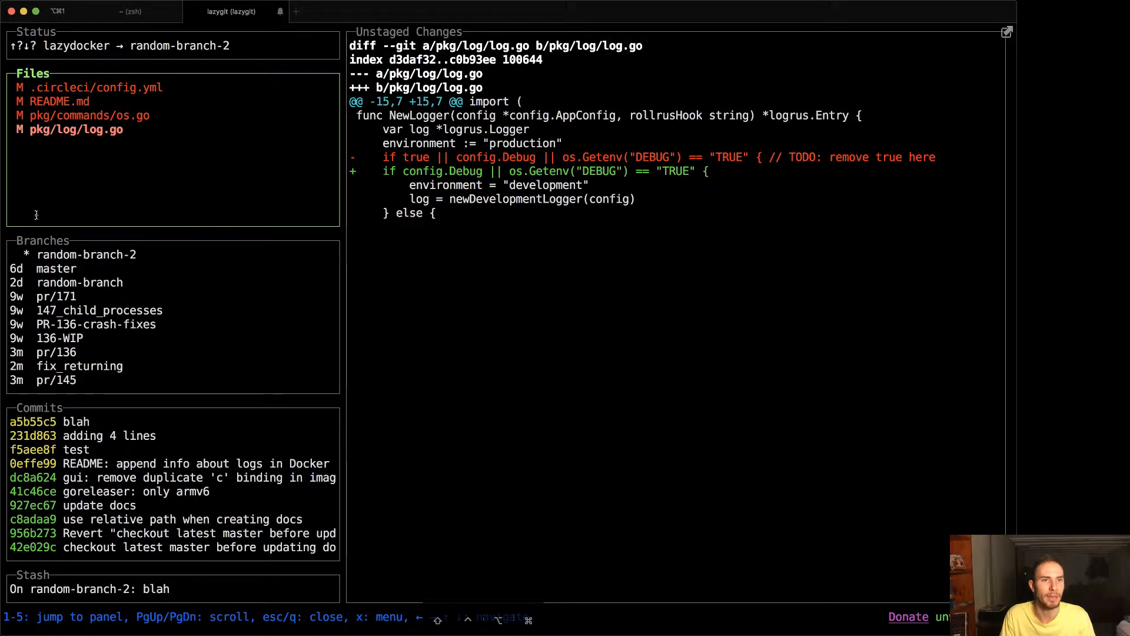
{"action": "mouse_move", "coordinate": [123, 215]}
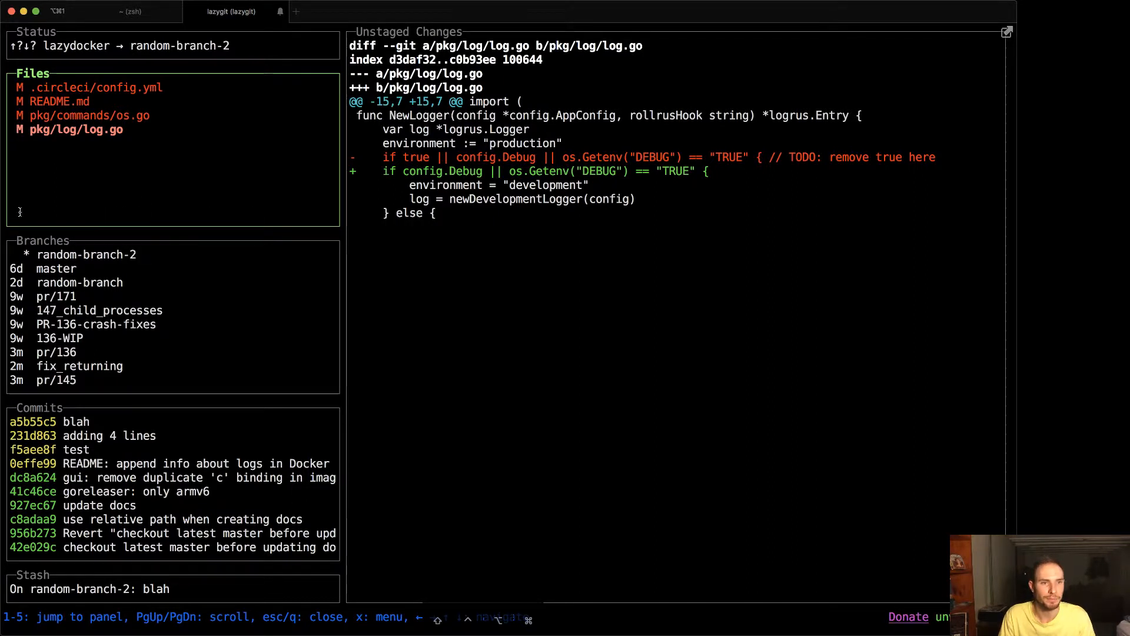
Show the sanitisedCommandOutput error-handling diff of pkg/commands/os.go
{"action": "key", "text": "x"}
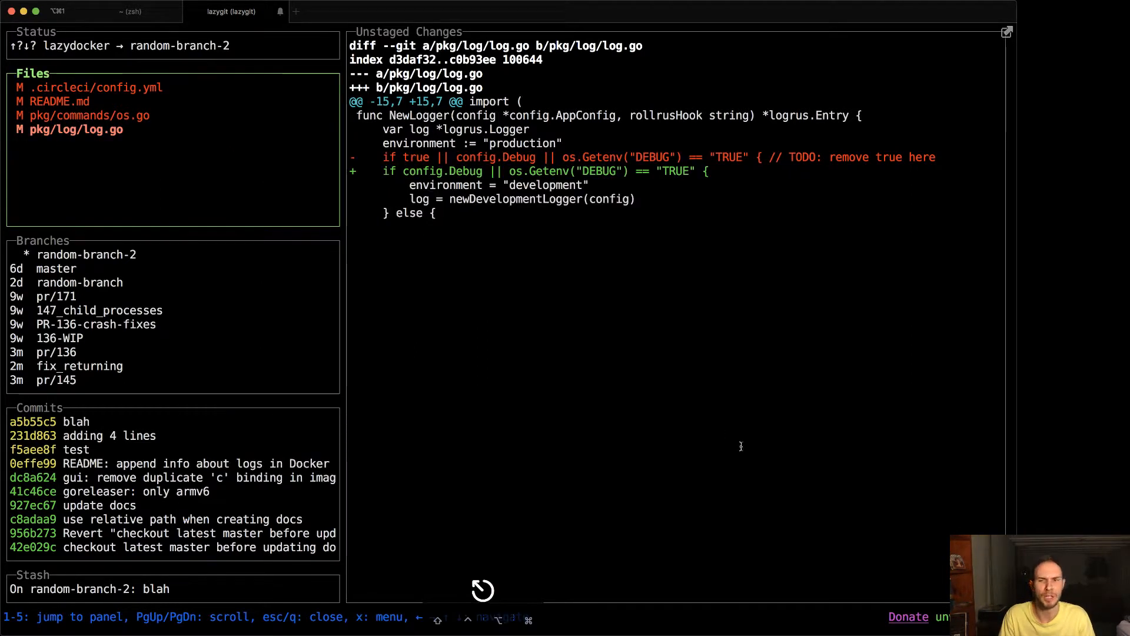
{"action": "mouse_move", "coordinate": [809, 435]}
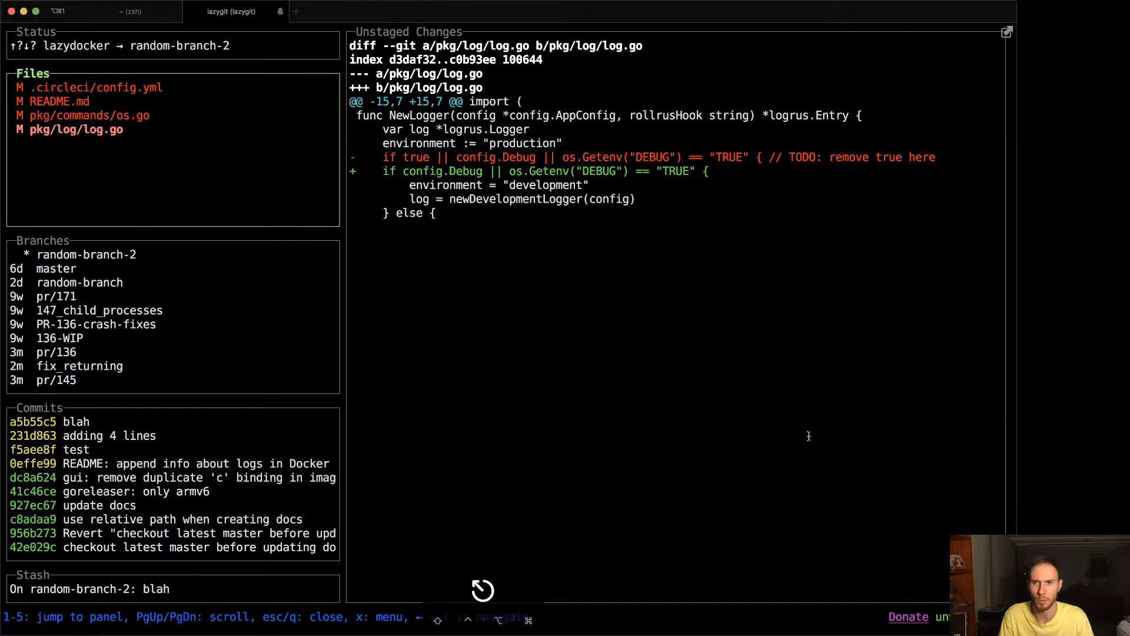
{"action": "left_click", "coordinate": [90, 115]}
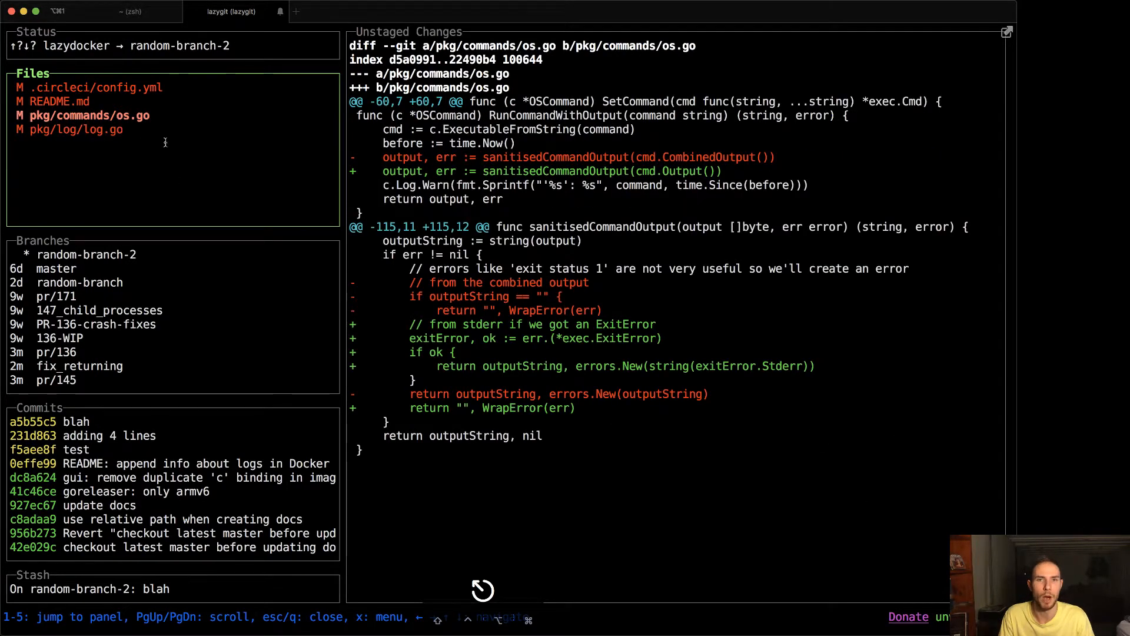
{"action": "mouse_move", "coordinate": [152, 158]}
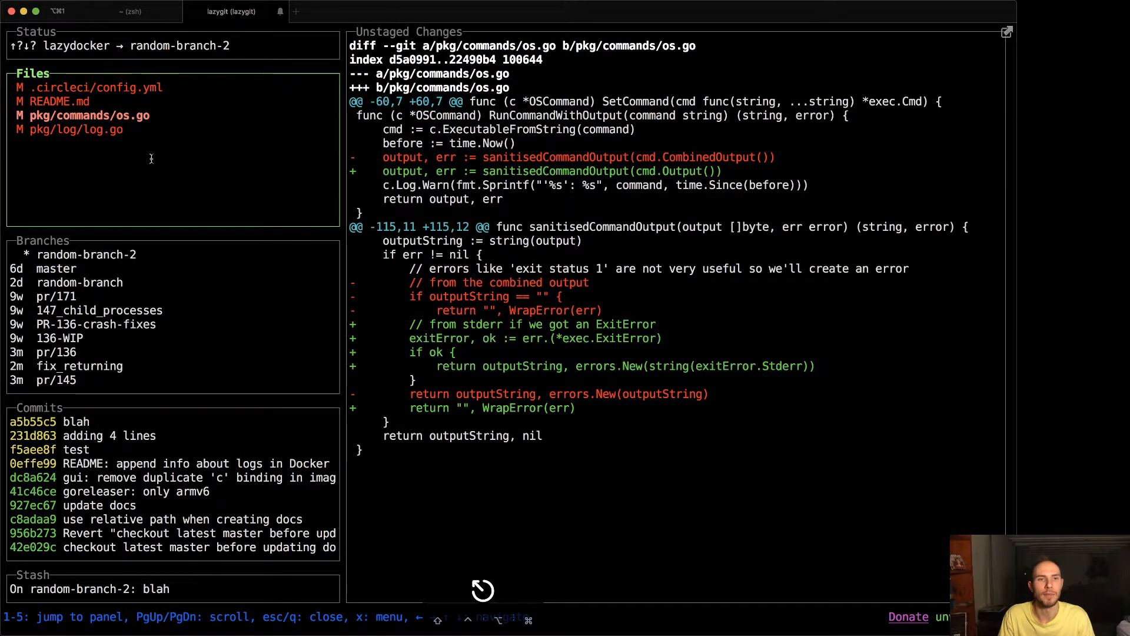
{"action": "mouse_move", "coordinate": [175, 130]}
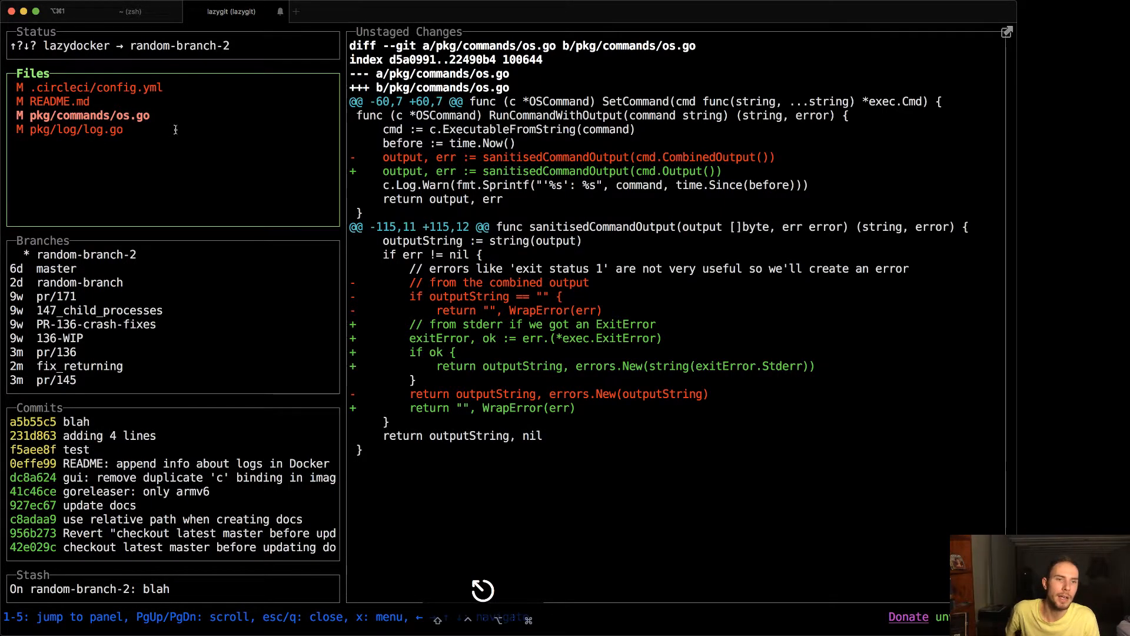
{"action": "mouse_move", "coordinate": [189, 128]}
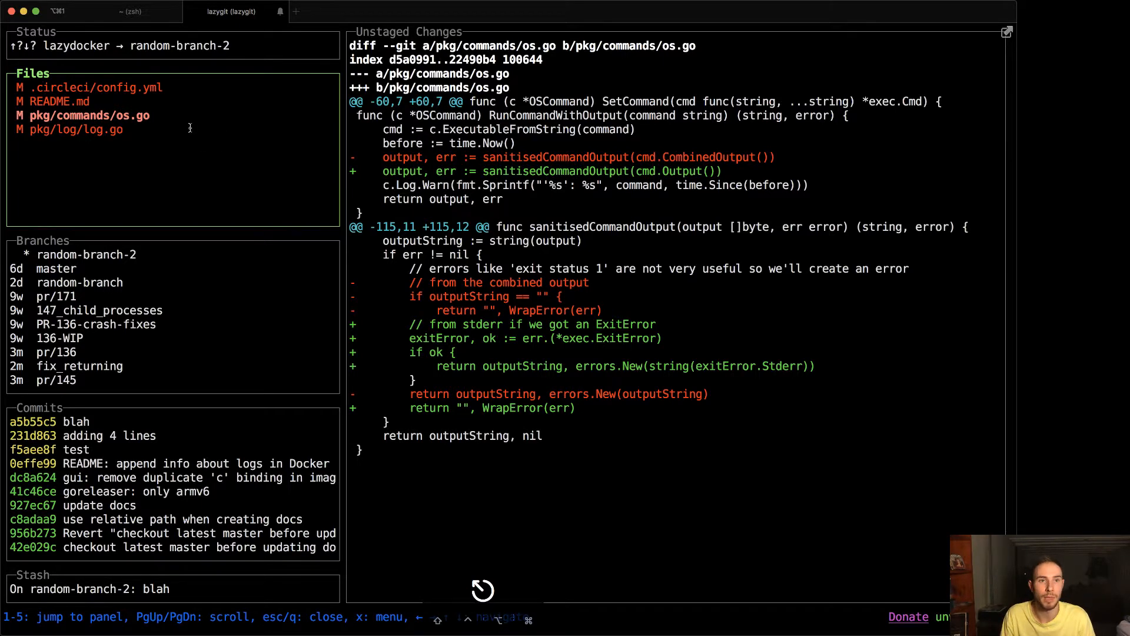